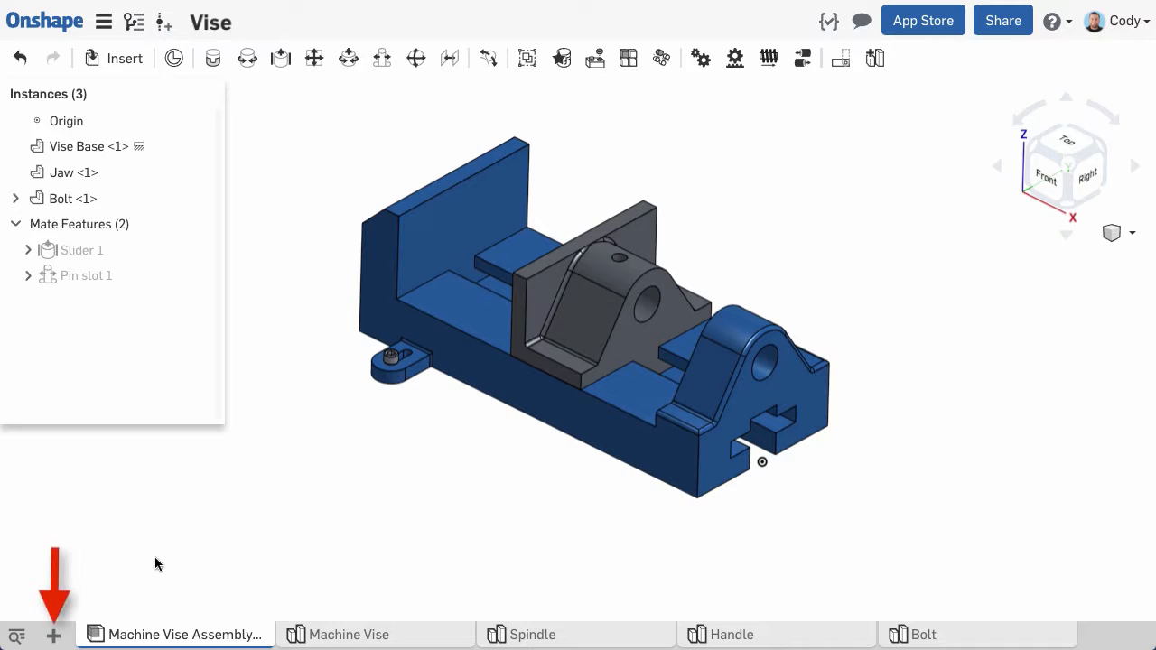
Step: Create Assembly 1 and fasten the Spindle to the Handle with Fastened 1
left_click(54, 633)
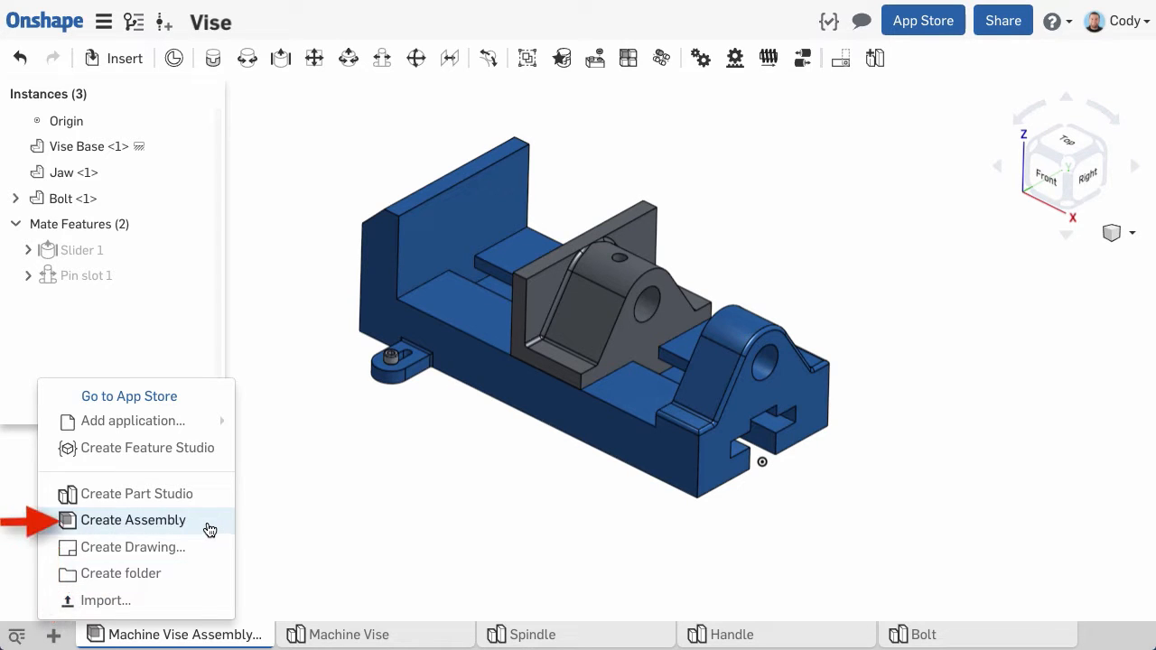
left_click(132, 520)
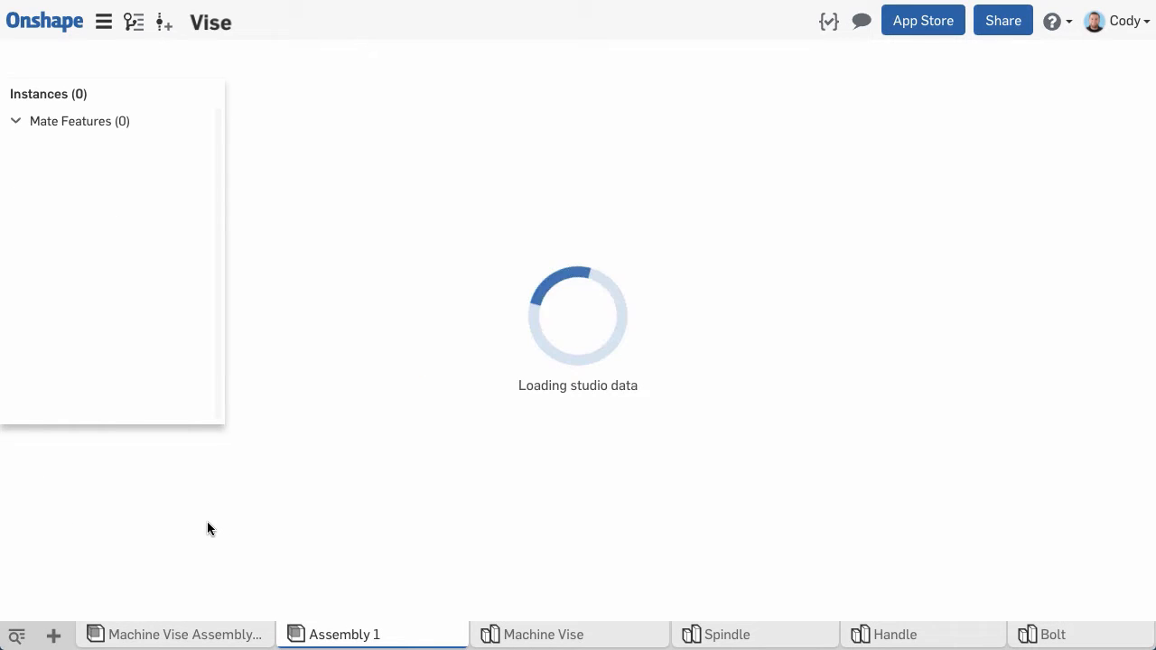
left_click(113, 58)
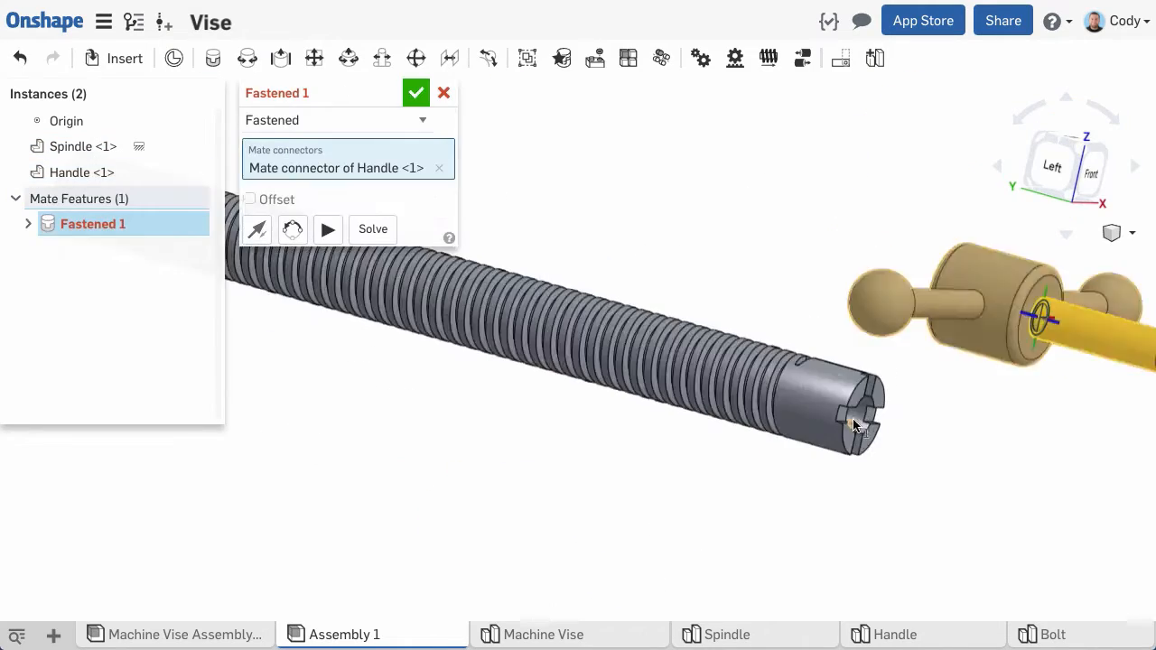
left_click(416, 93)
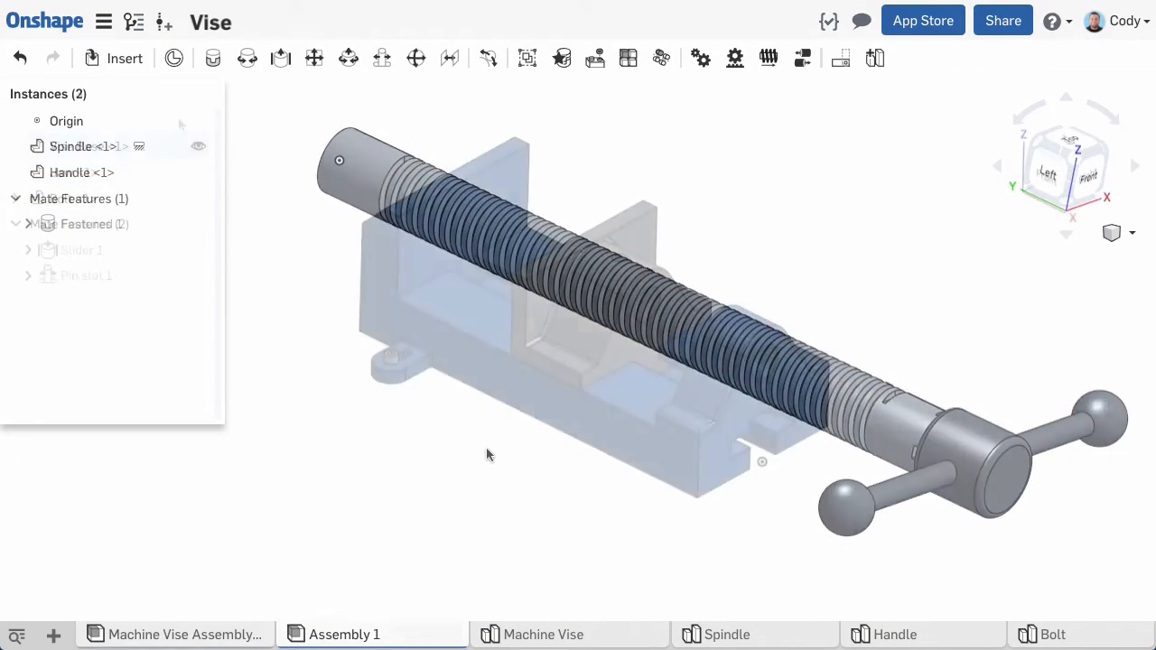
Step: Switch to the Planetary Gearbox document's Master assembly from the Insert dialog
left_click(125, 58)
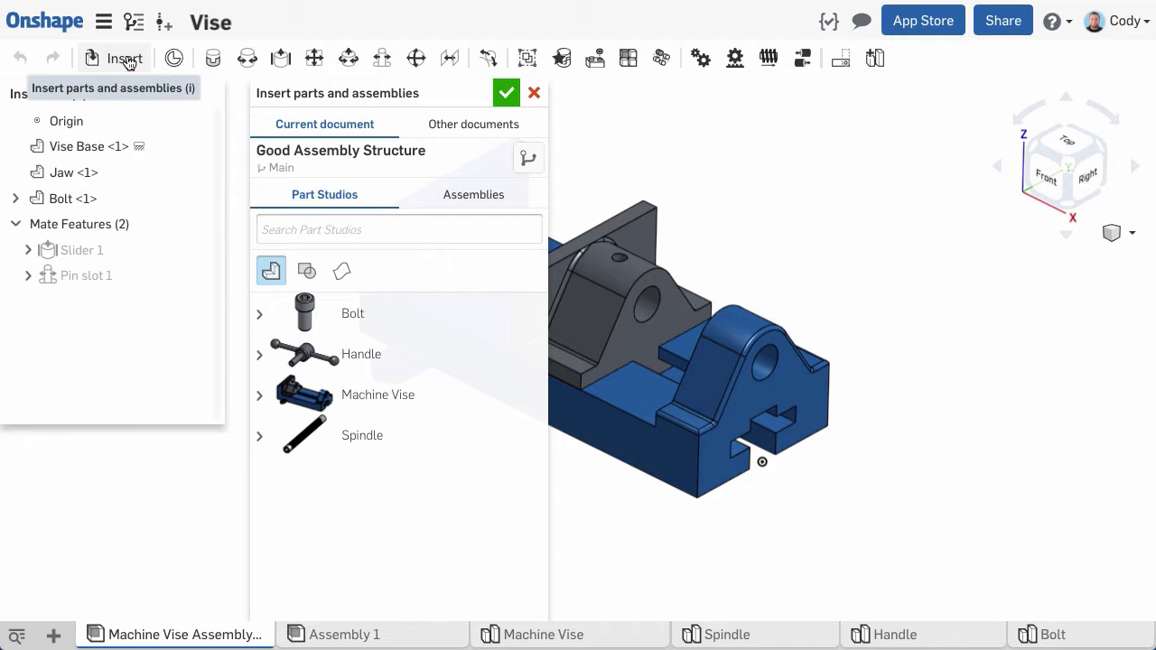
mouse_move(251, 135)
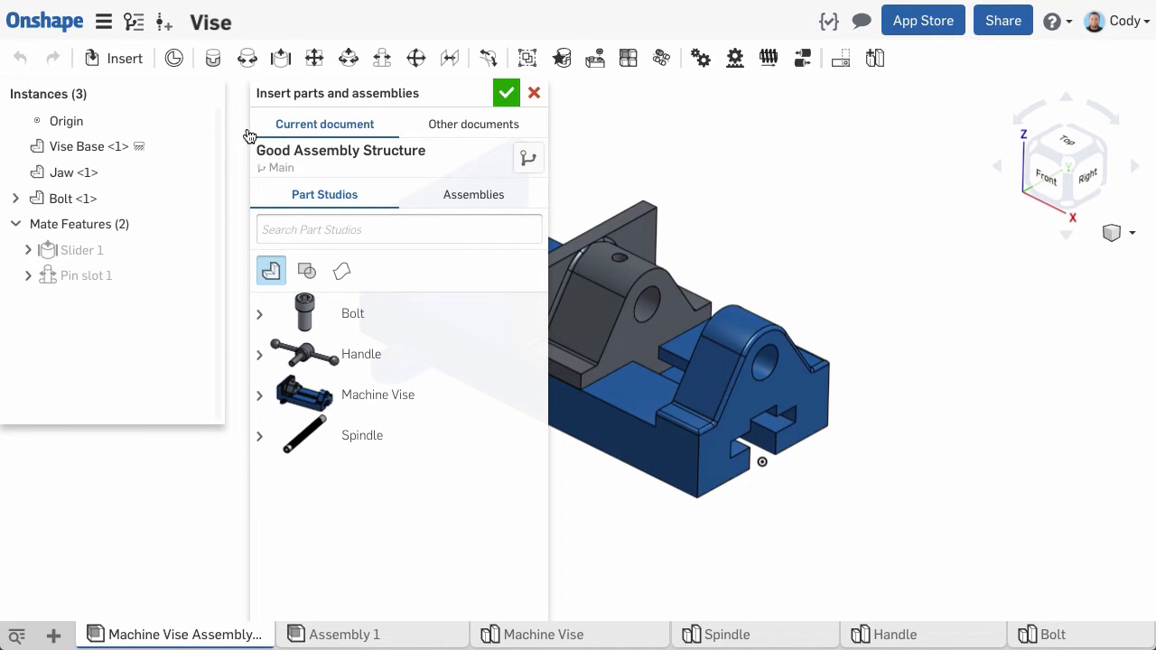
left_click(474, 194)
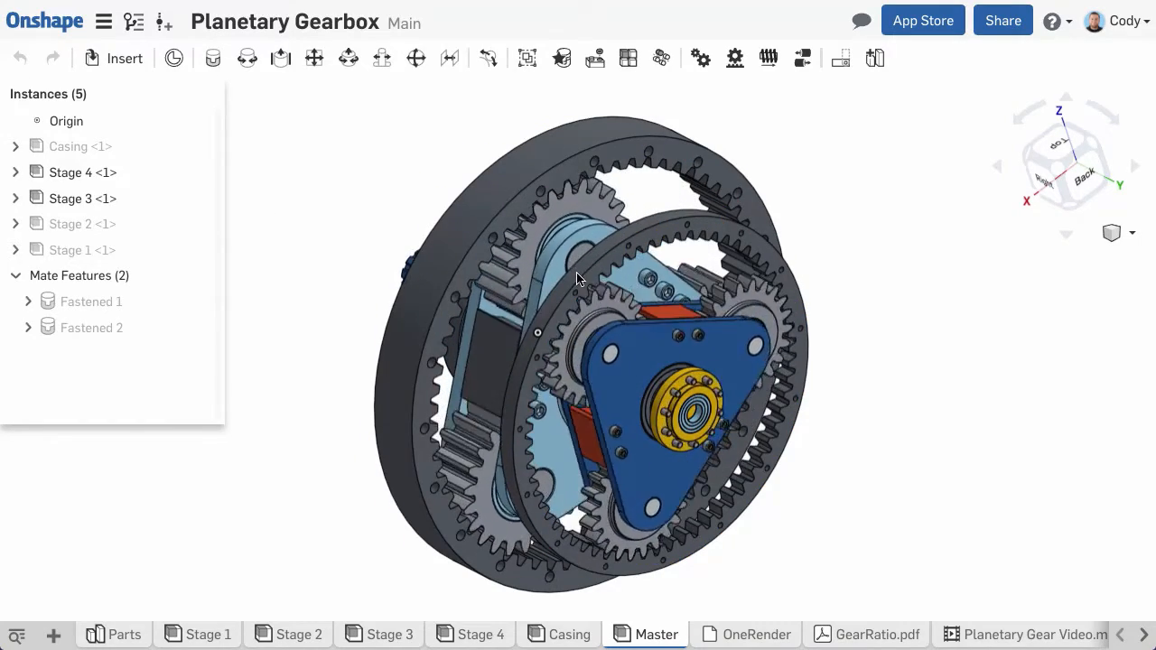
Step: Mount Spindle and Handle on the vise with Revolute 1 and Fastened 1 mates
left_click(389, 634)
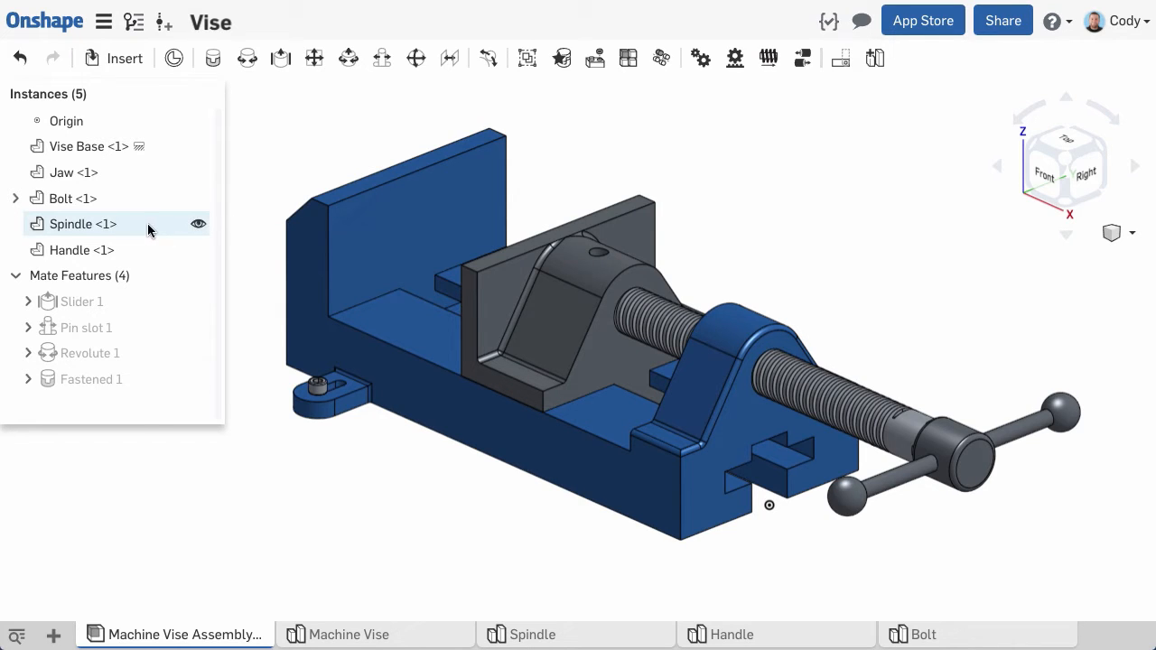
Step: Create empty subassembly Assembly 1 from the Spindle, view its tab, then return
right_click(82, 224)
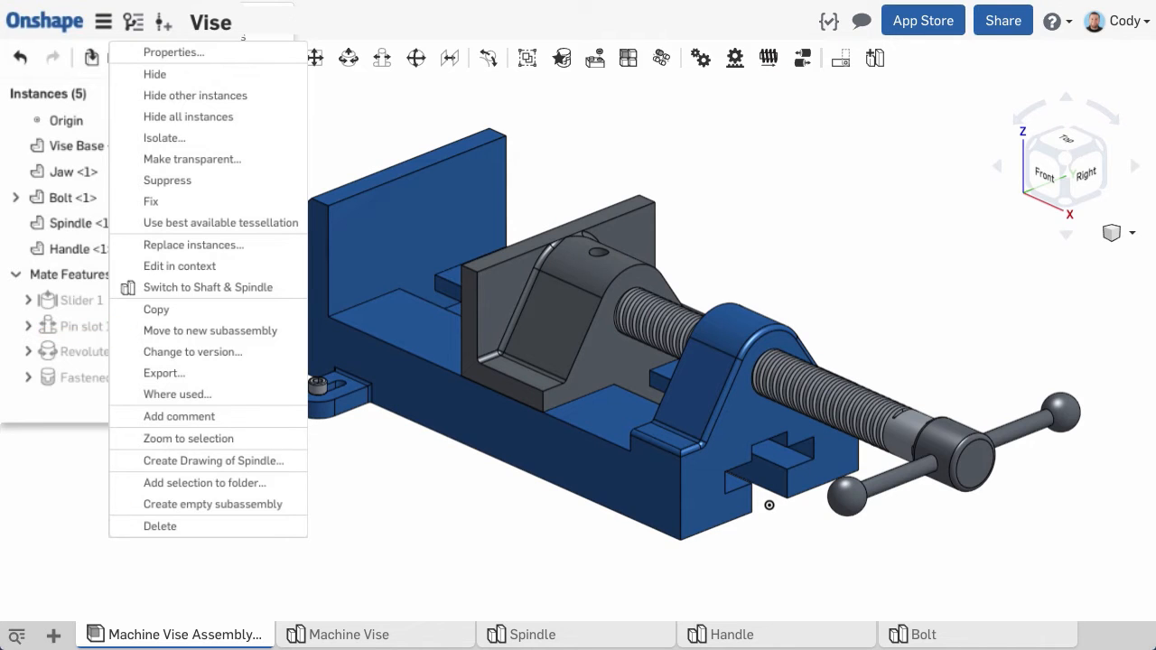
left_click(212, 504)
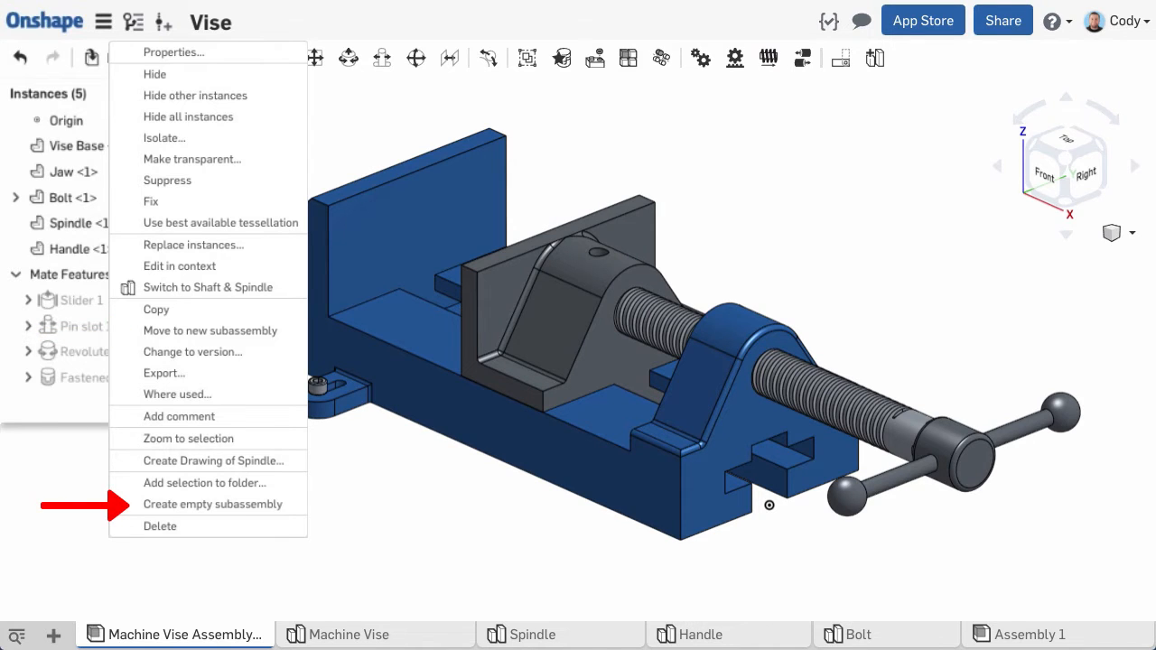
left_click(212, 504)
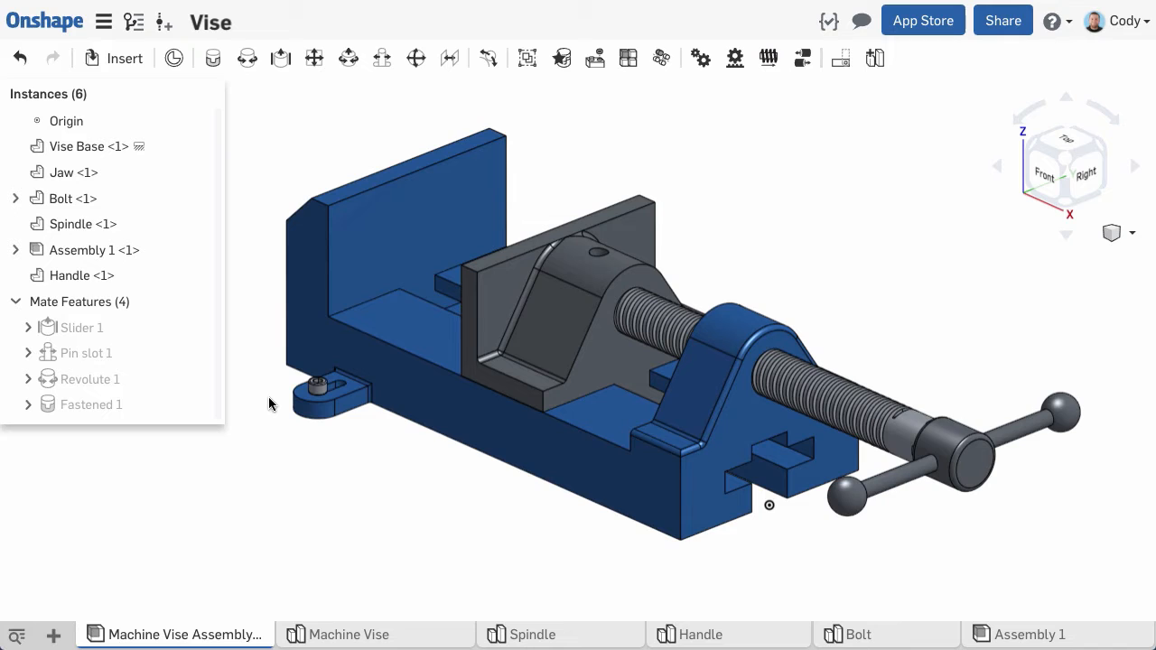
mouse_move(136, 244)
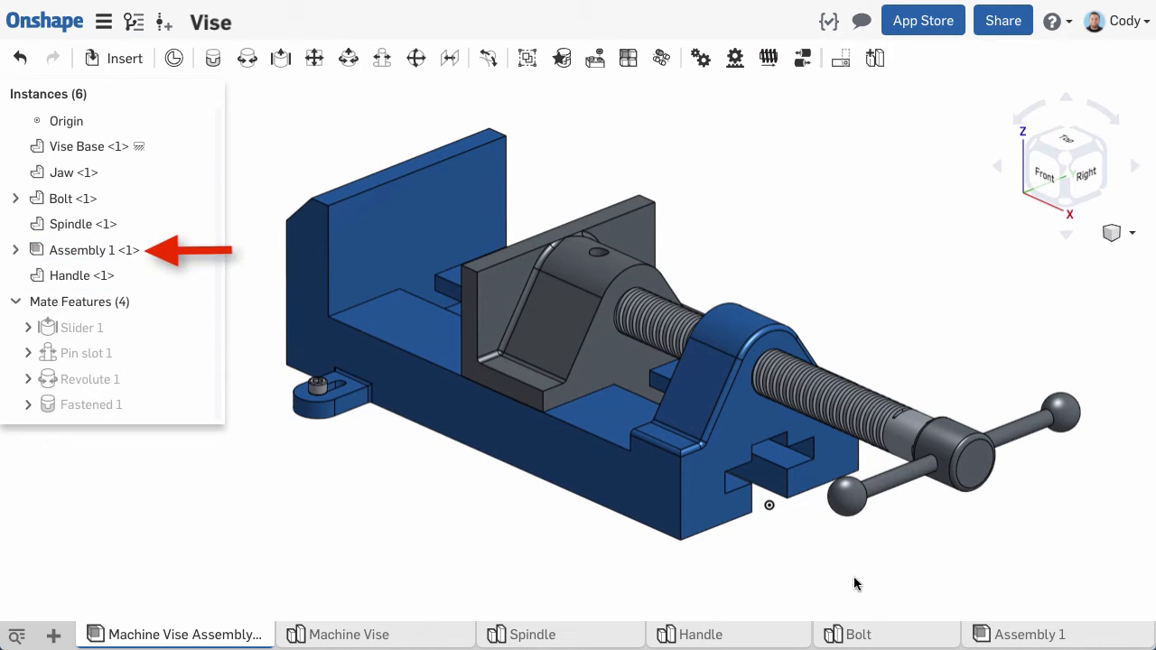
left_click(1028, 635)
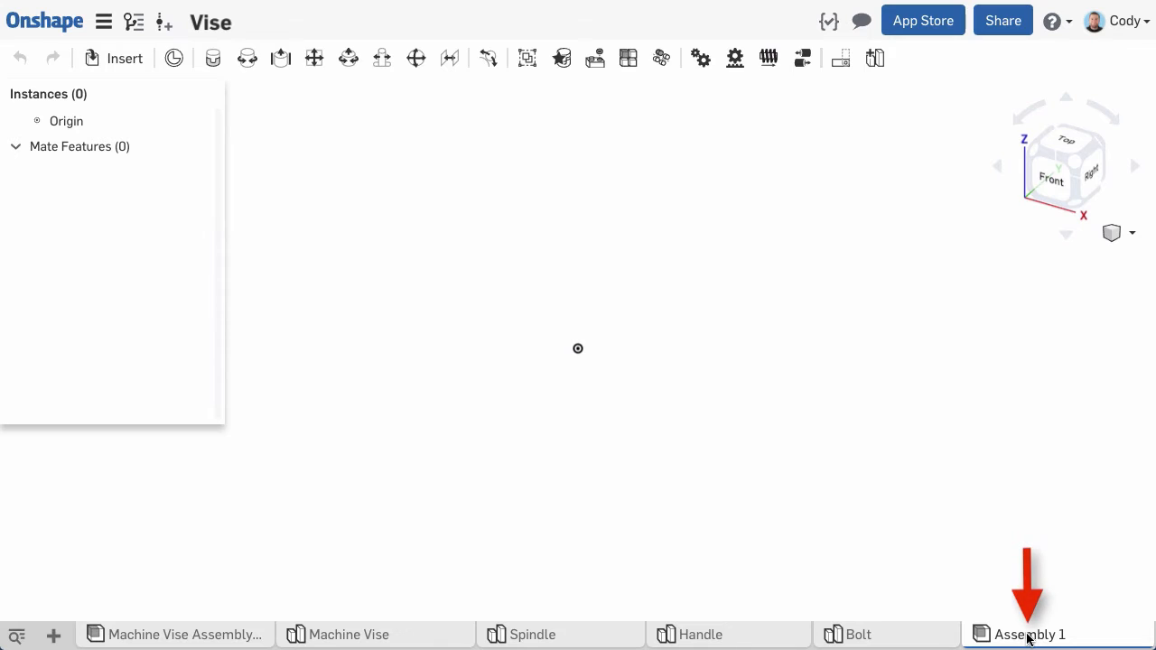
mouse_move(704, 643)
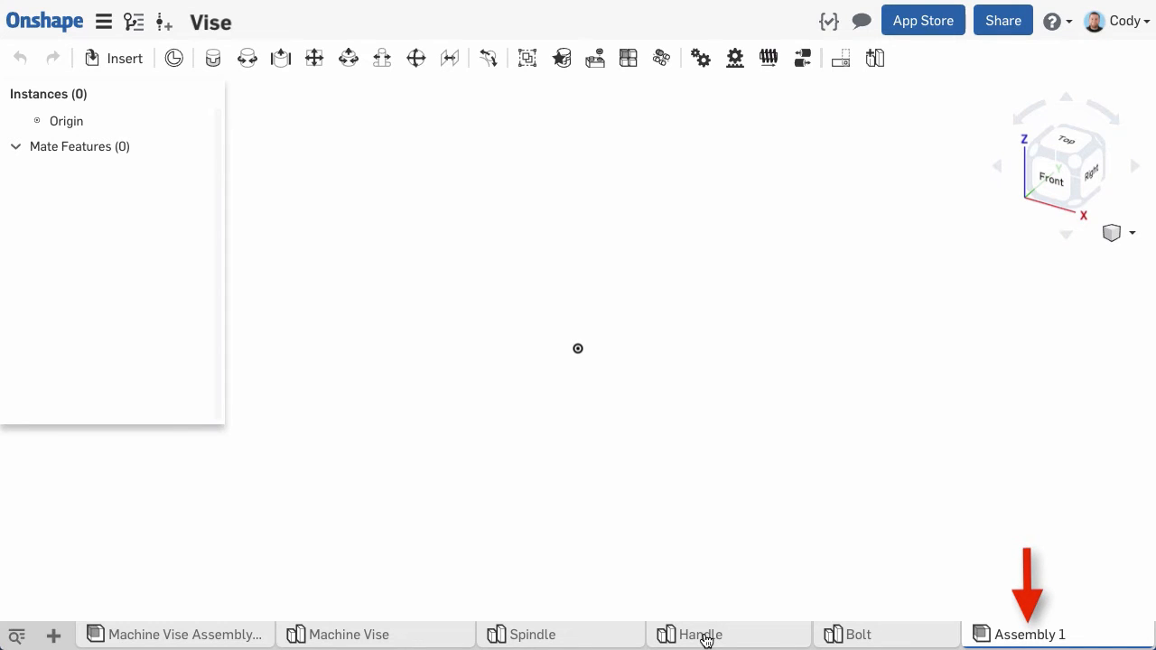
left_click(180, 635)
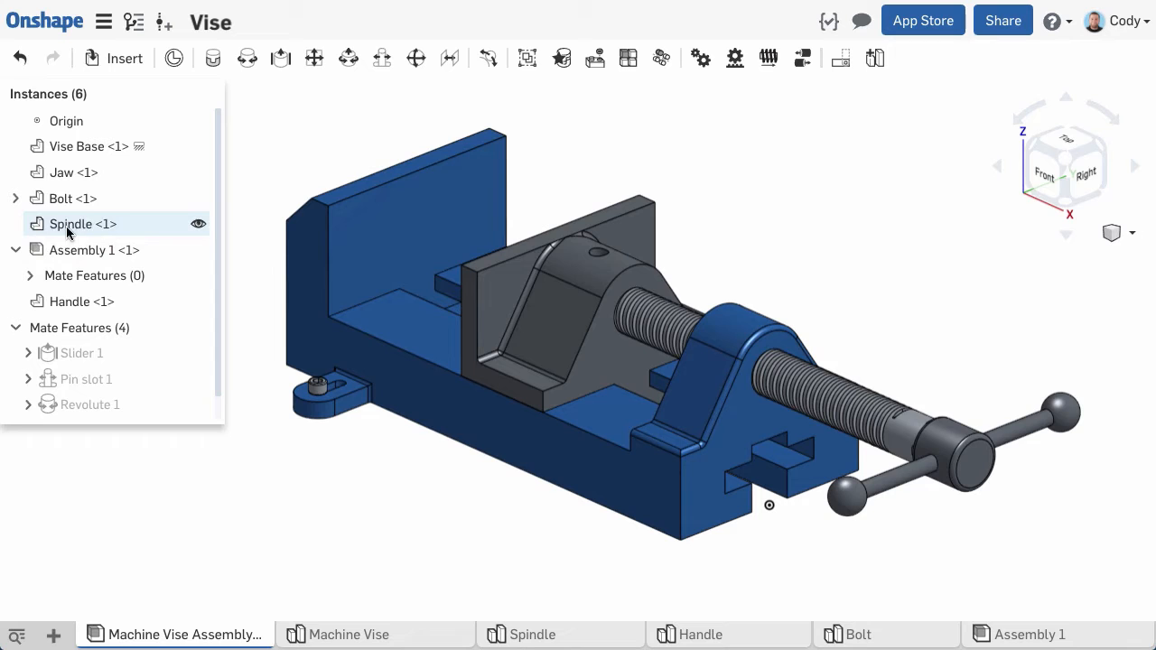
Step: Move Jaw, Handle and Spindle into a new subassembly, then open the Pneumatic Cylinder assembly
left_click_drag(82, 223, 94, 250)
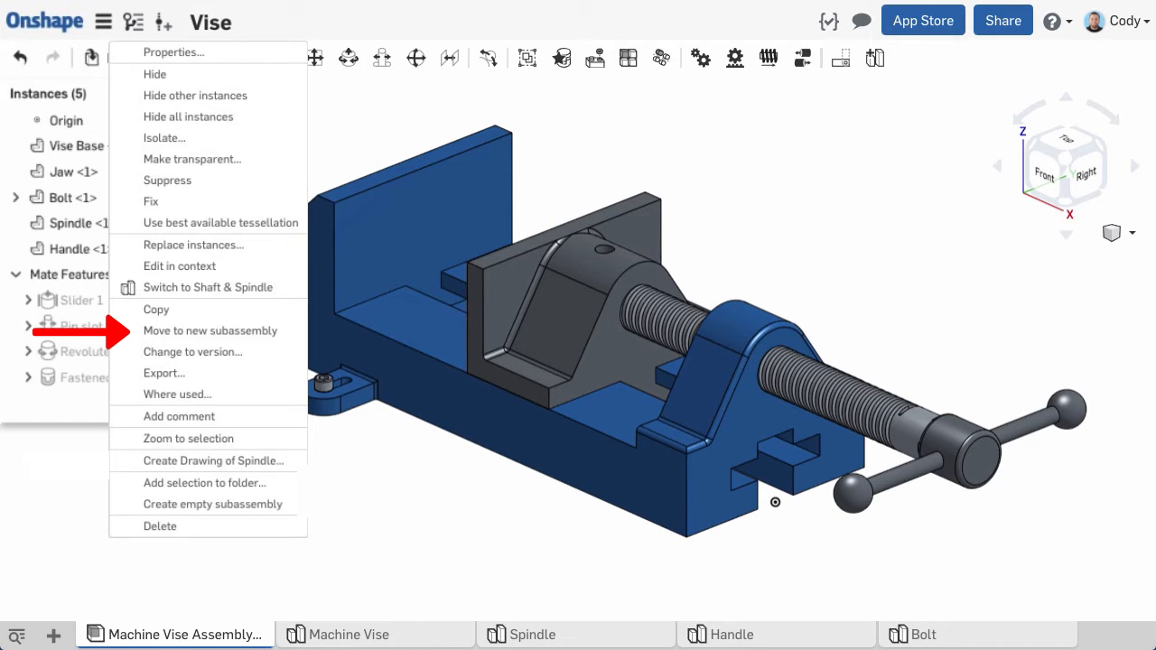
left_click(210, 330)
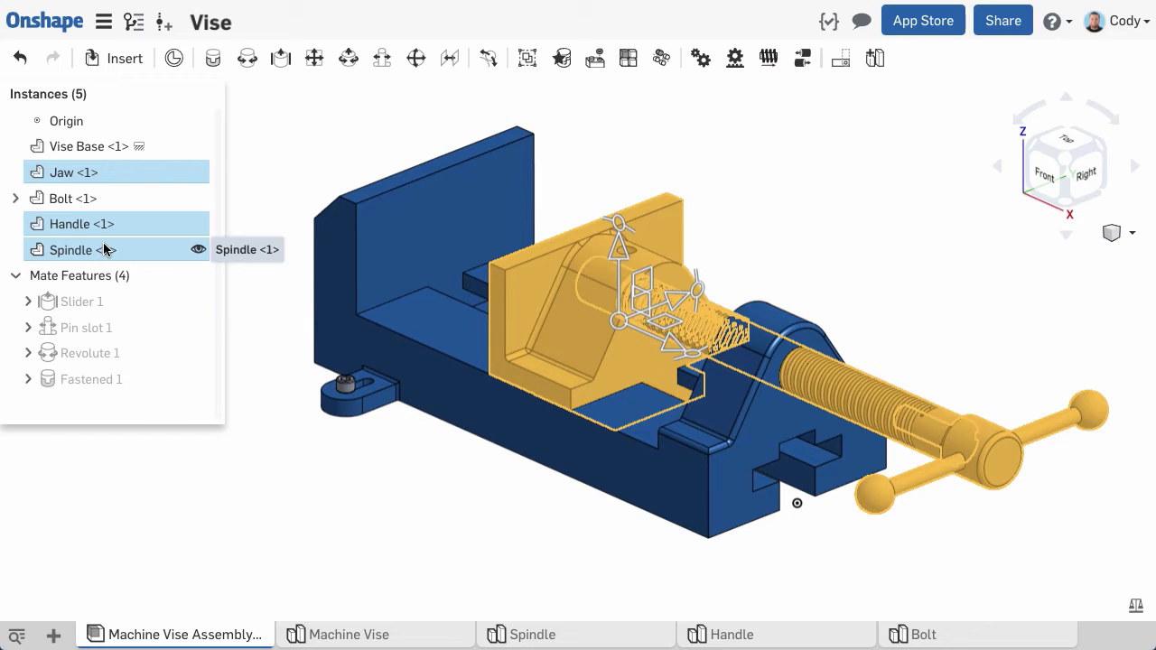
right_click(82, 250)
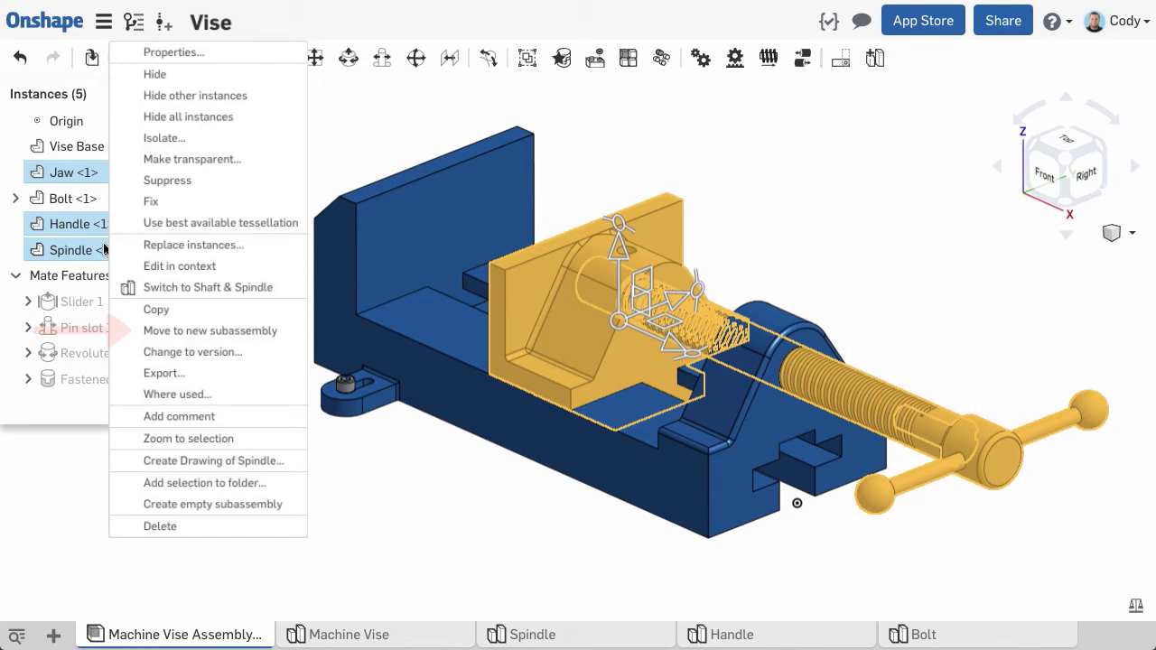
left_click(209, 330)
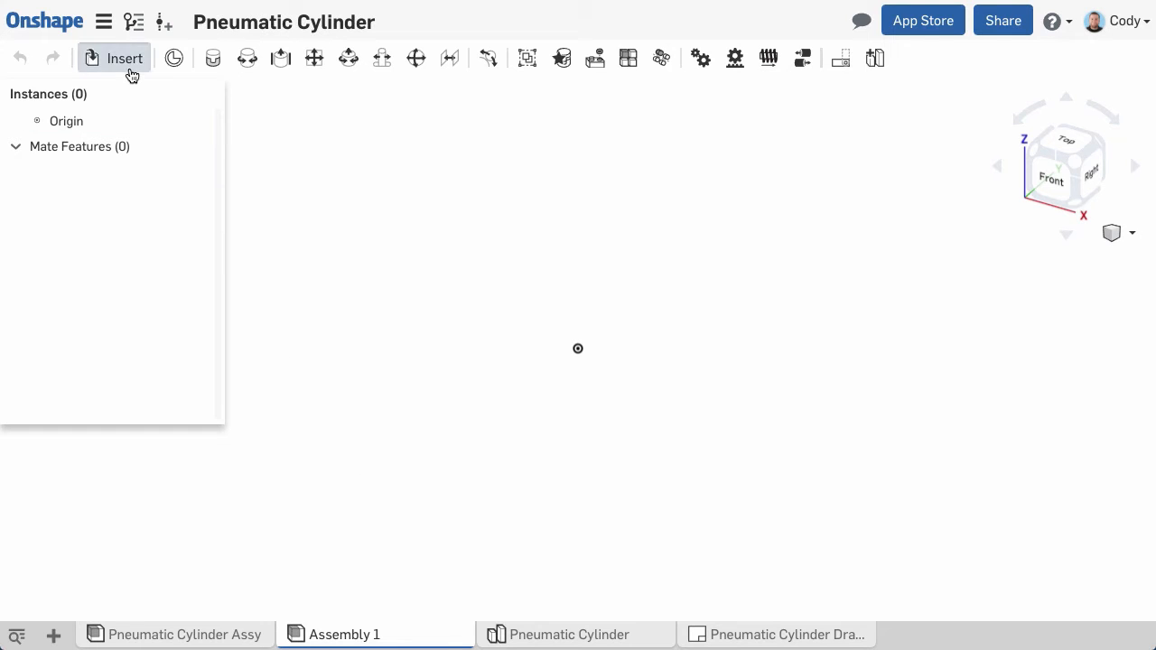
Step: Insert the Pneumatic Cylinder part studio and group caps, nuts, retainers and tie rods as Group 1
left_click(113, 57)
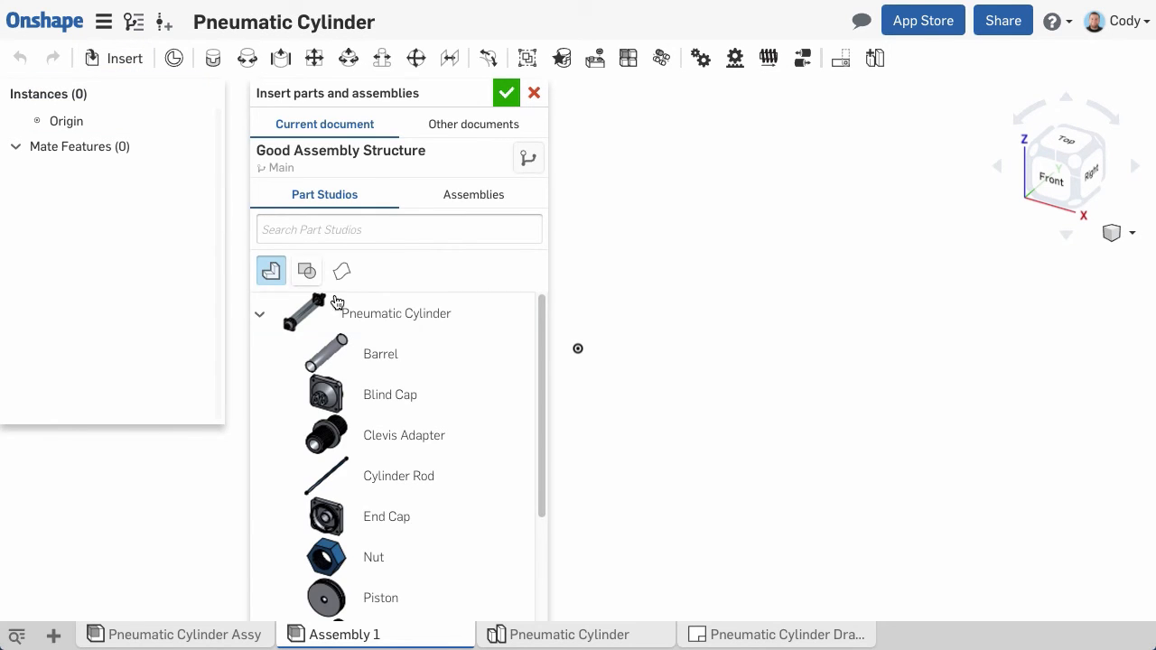
left_click(394, 313)
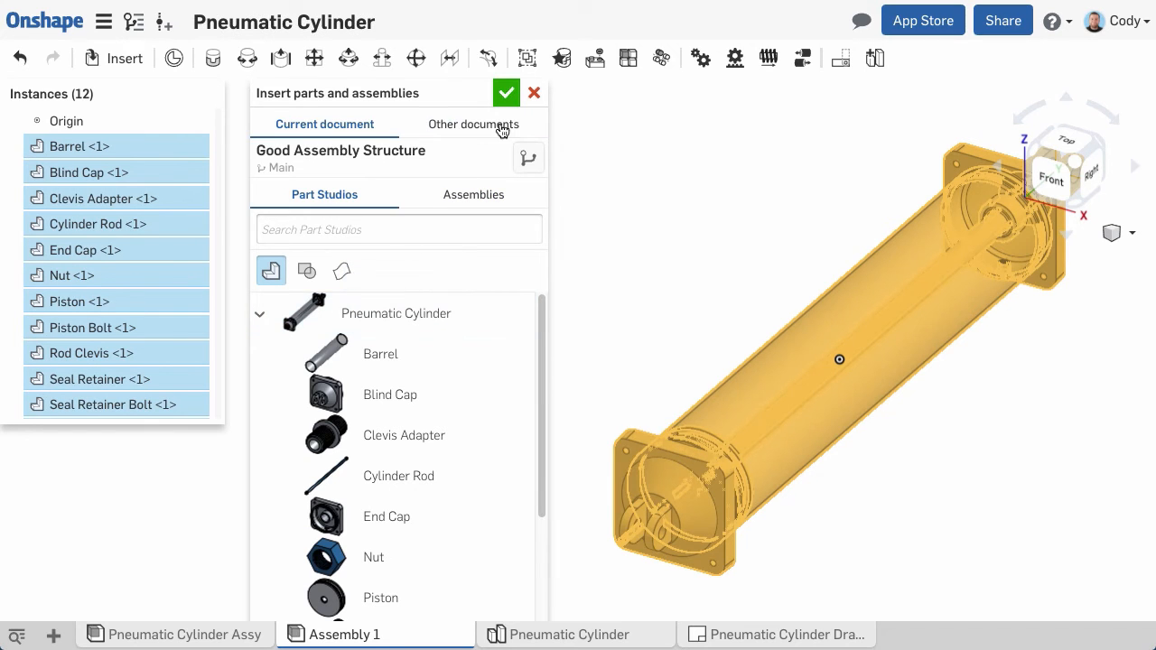
left_click(534, 92)
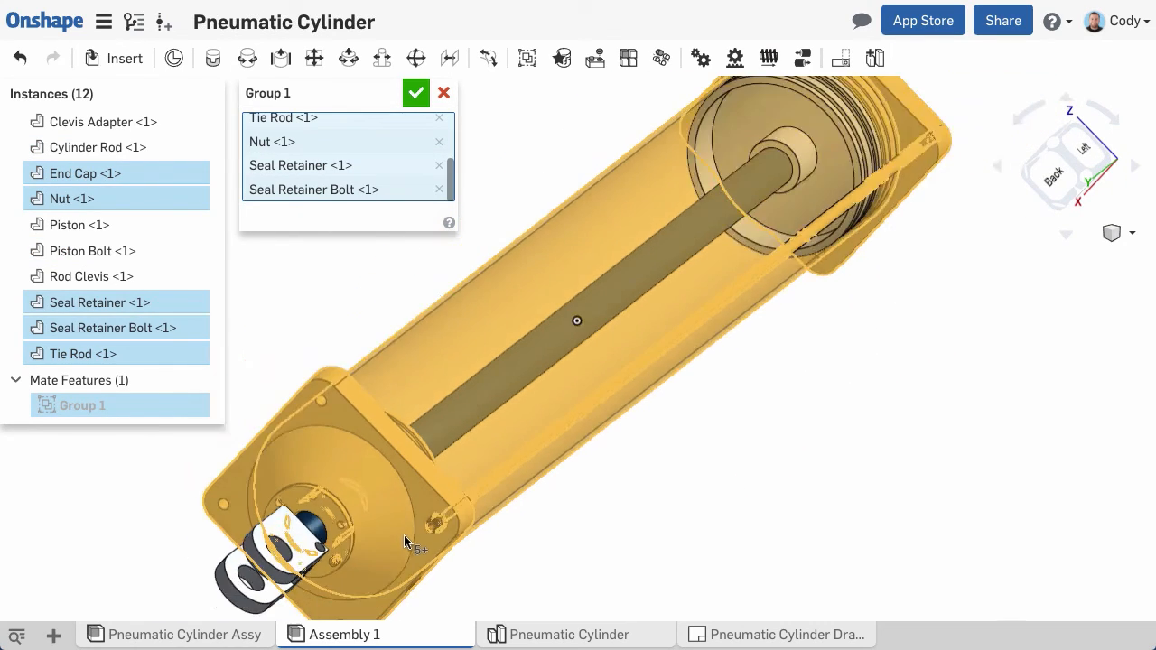
left_click(416, 93)
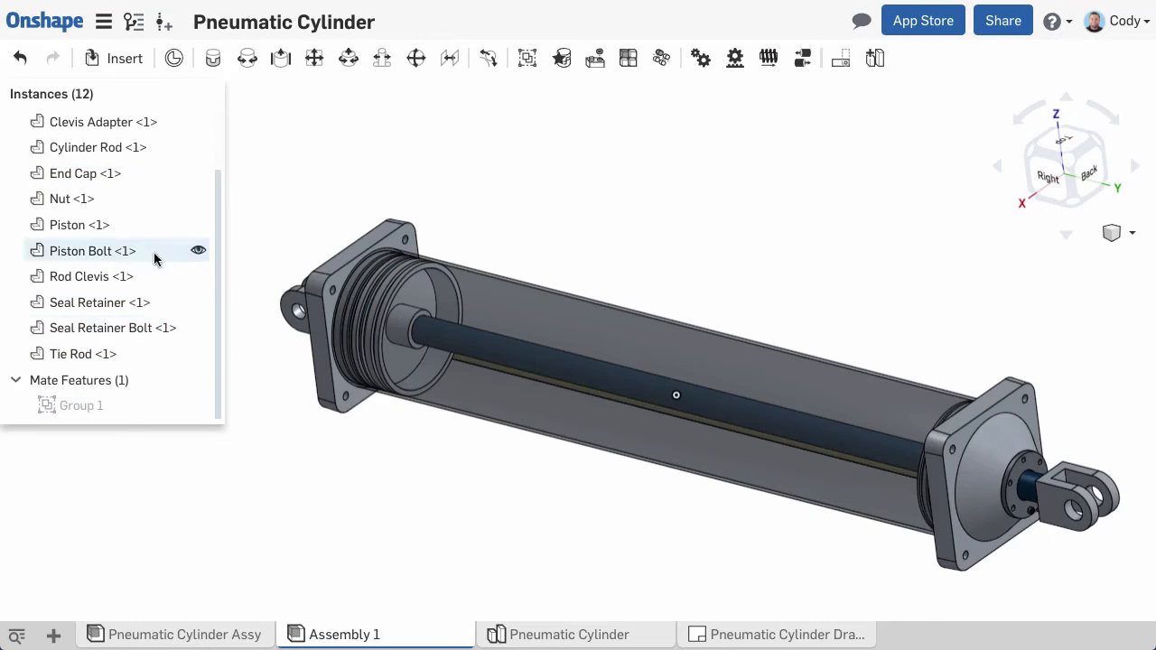
Step: Hide Group 1 and group Piston, Piston Bolt, Cylinder Rod, Rod Clevis, Clevis Adapter as Group 2
left_click(528, 58)
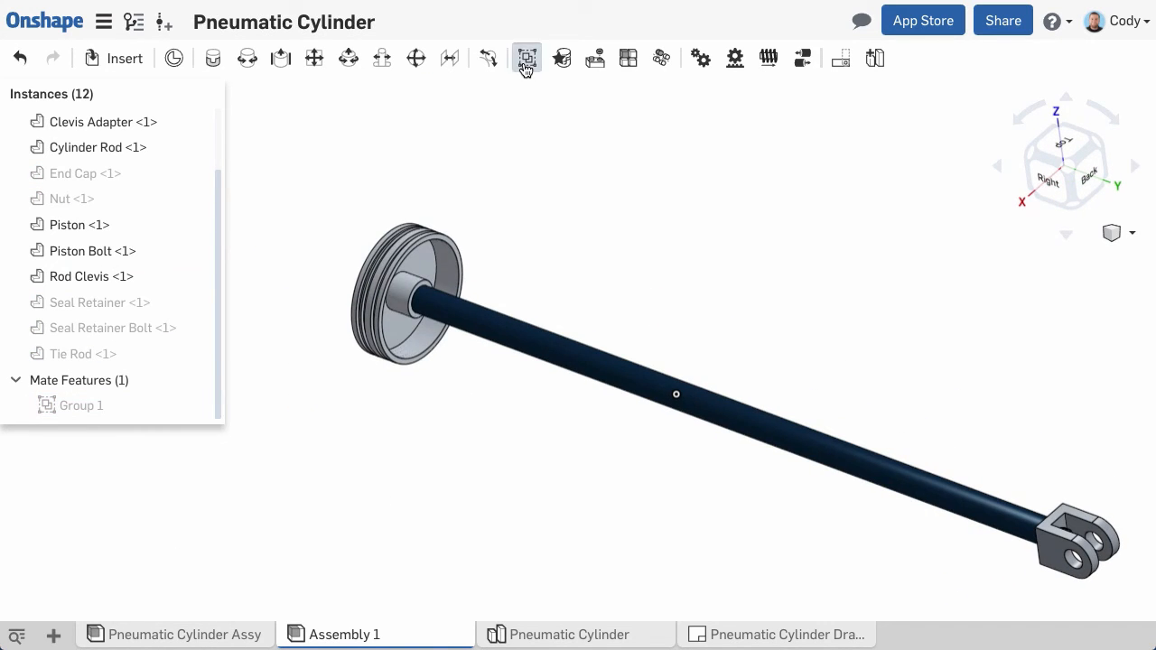
left_click(526, 58)
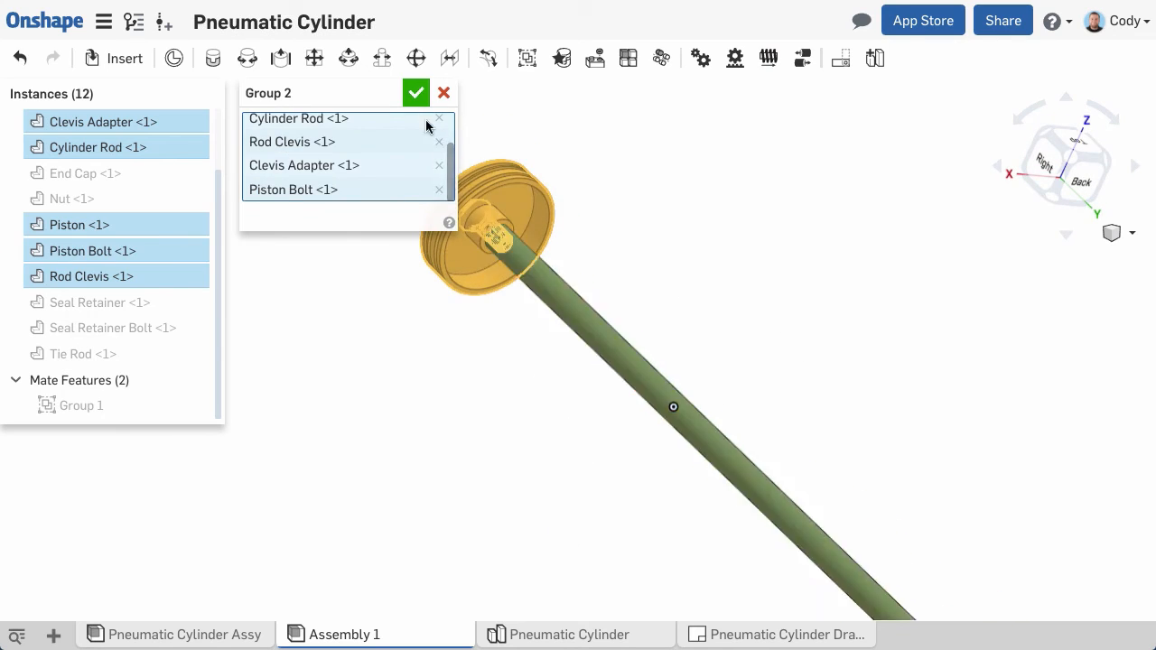
left_click(415, 92)
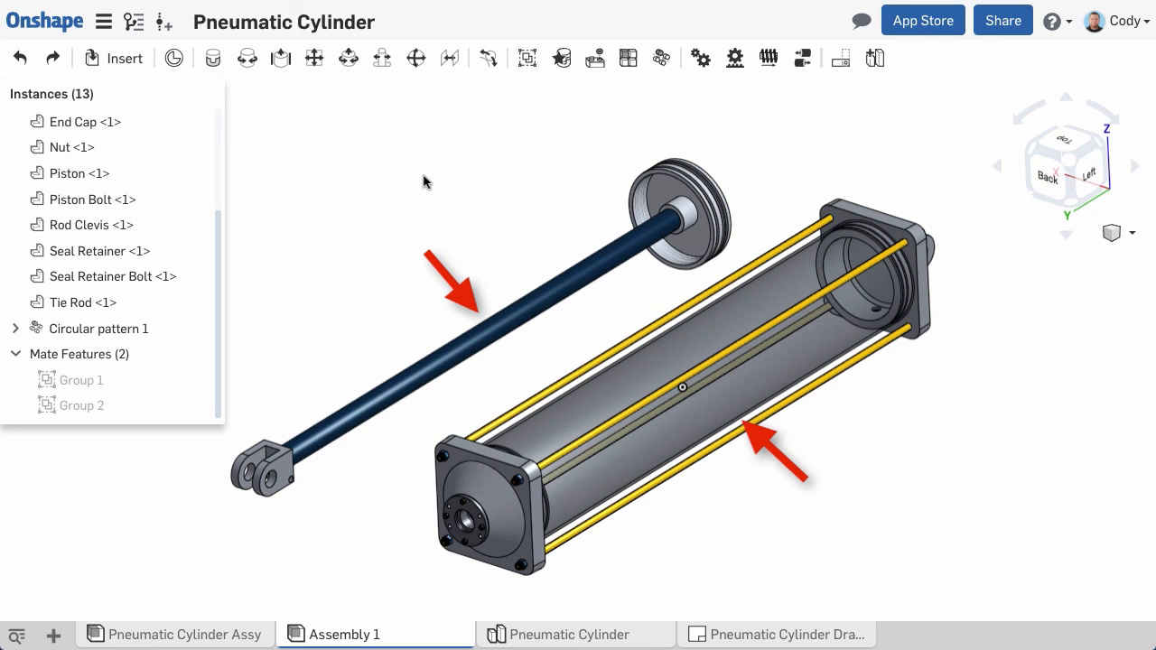
mouse_move(405, 164)
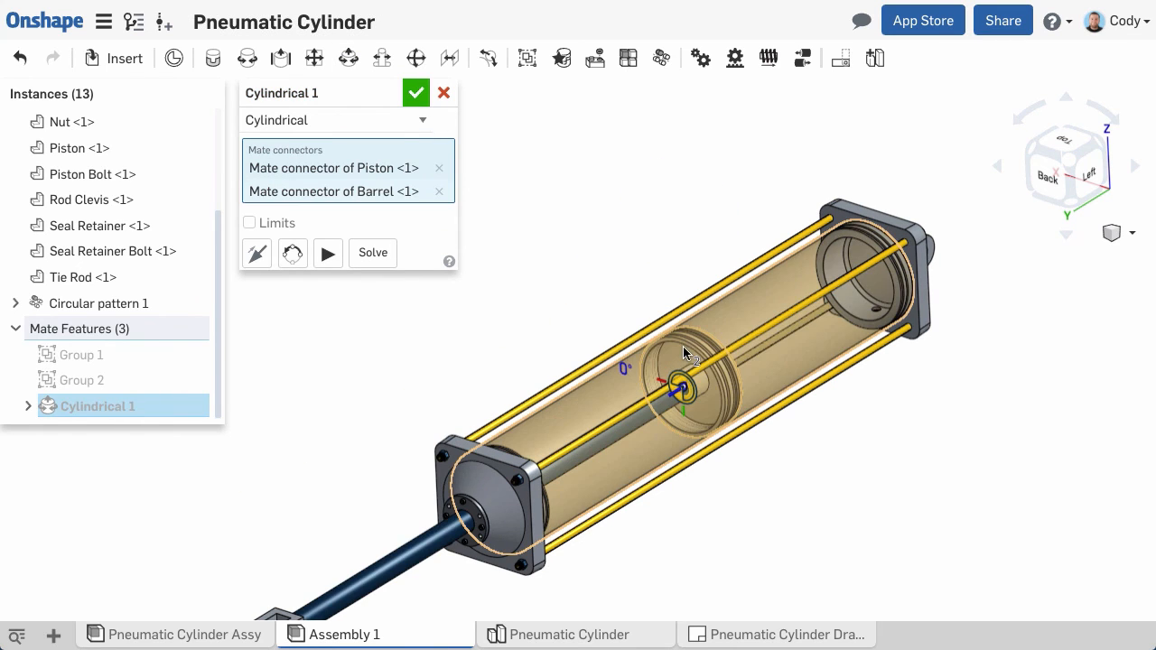
Step: Accept the Cylindrical 1 mate joining the piston's and barrel's mate connectors
left_click(415, 92)
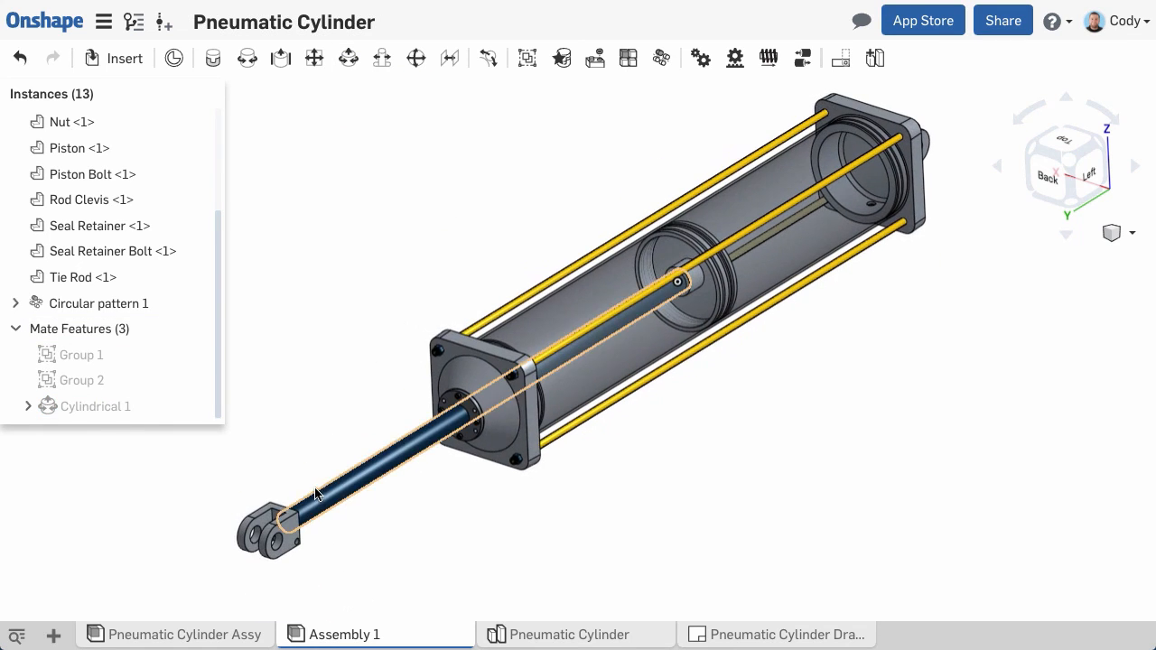